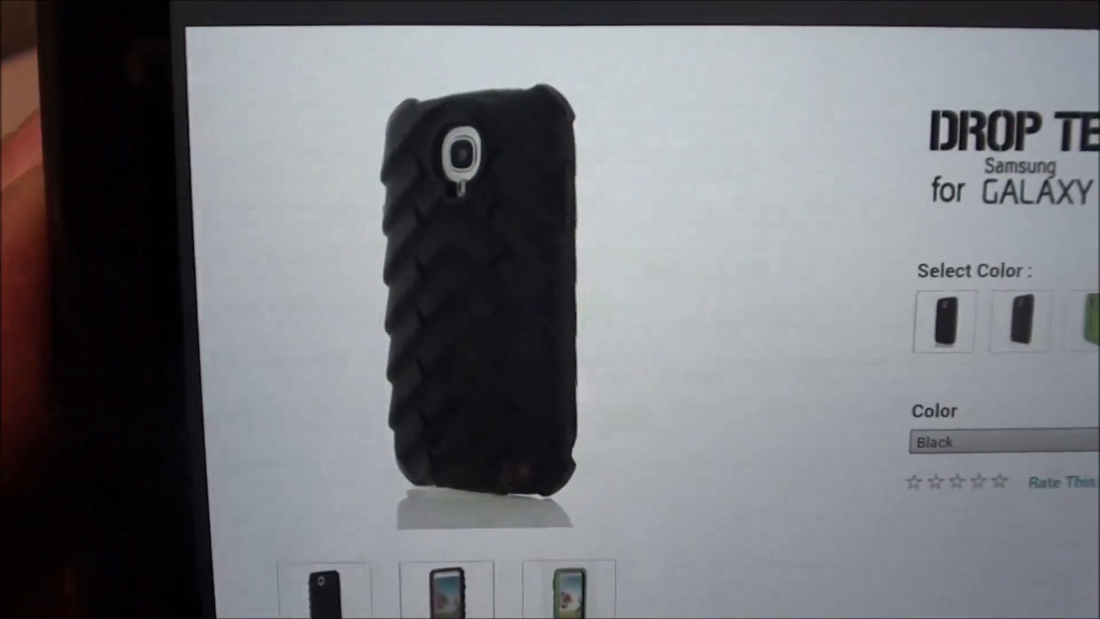
scroll("up", 3)
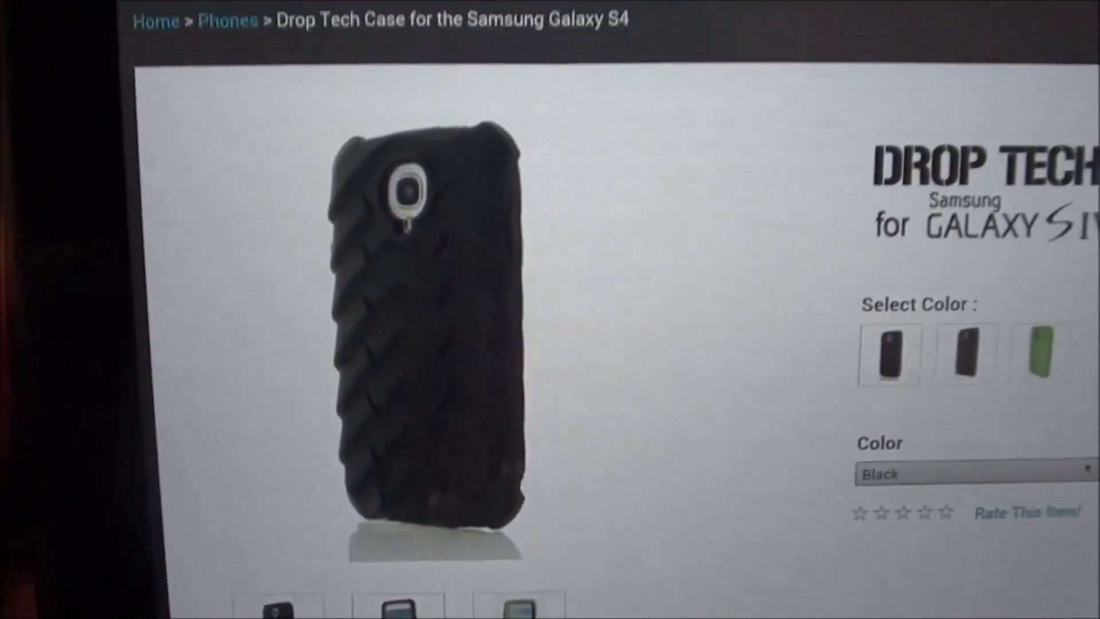
scroll("down", 3)
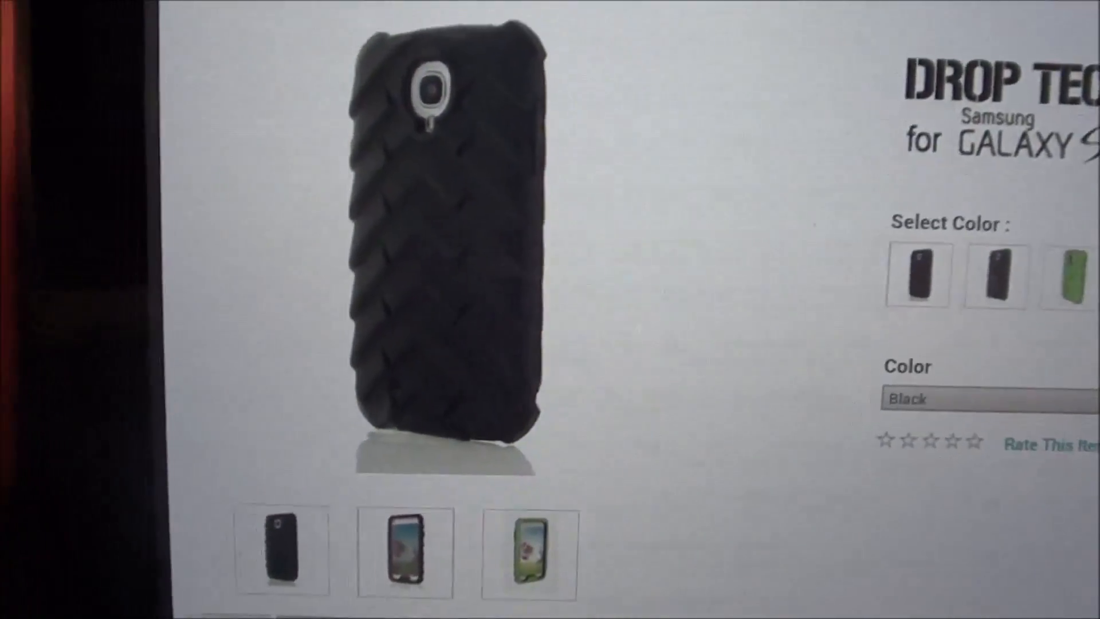
scroll("down", 3)
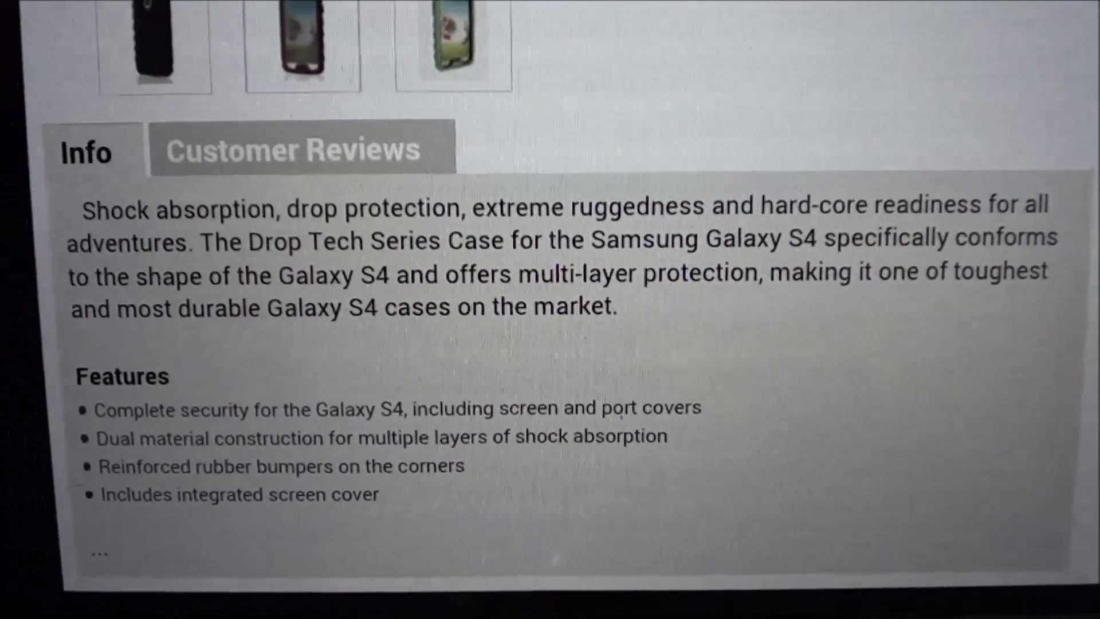
scroll("up", 3)
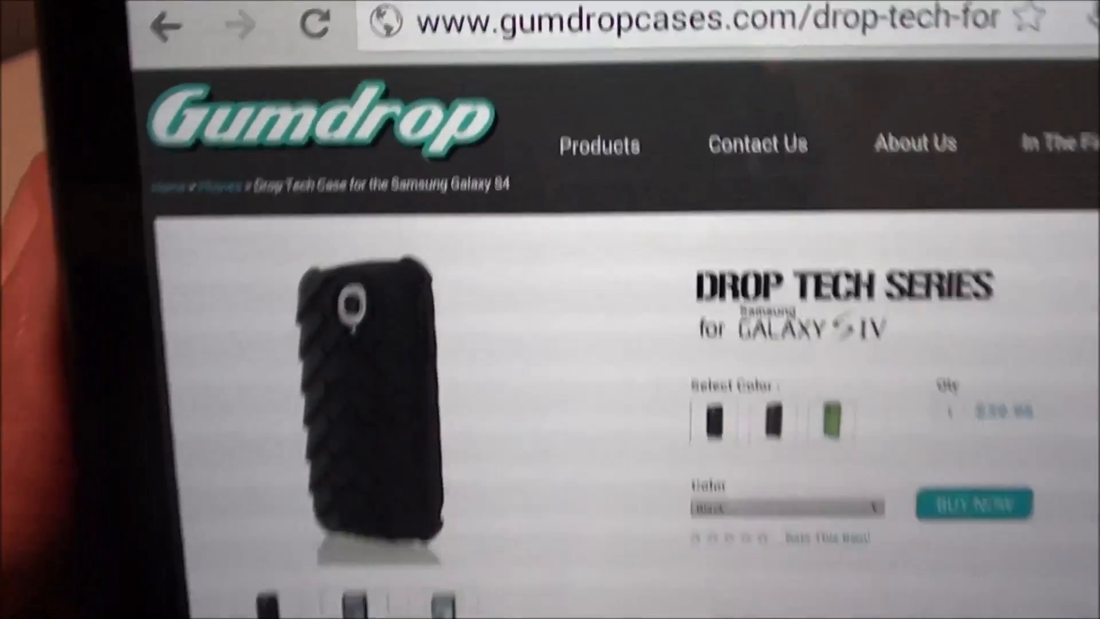